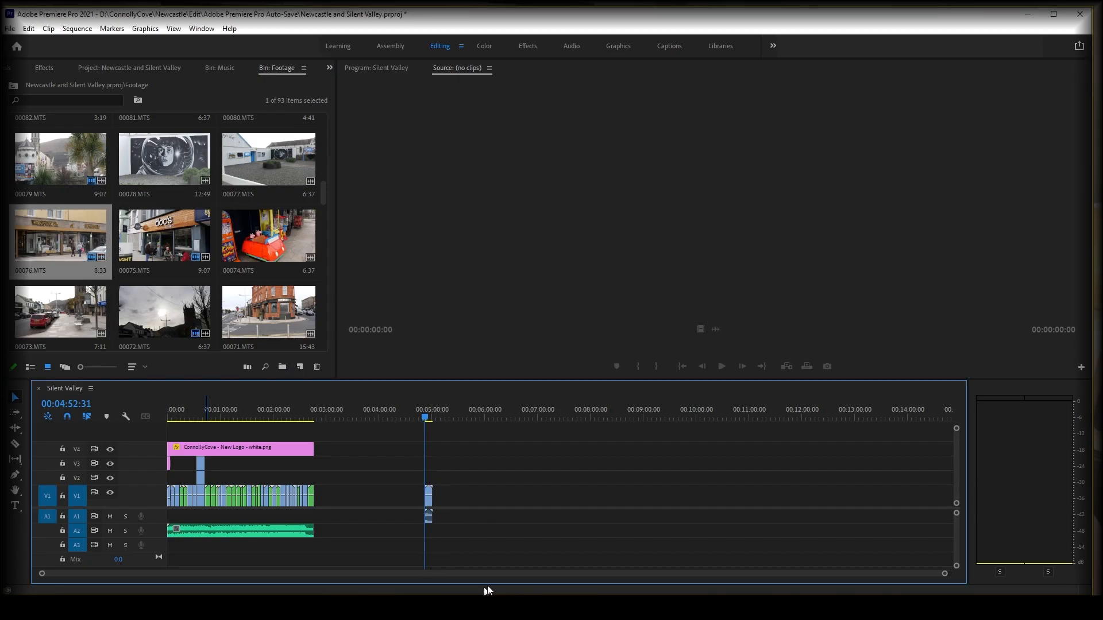
mouse_move(946, 577)
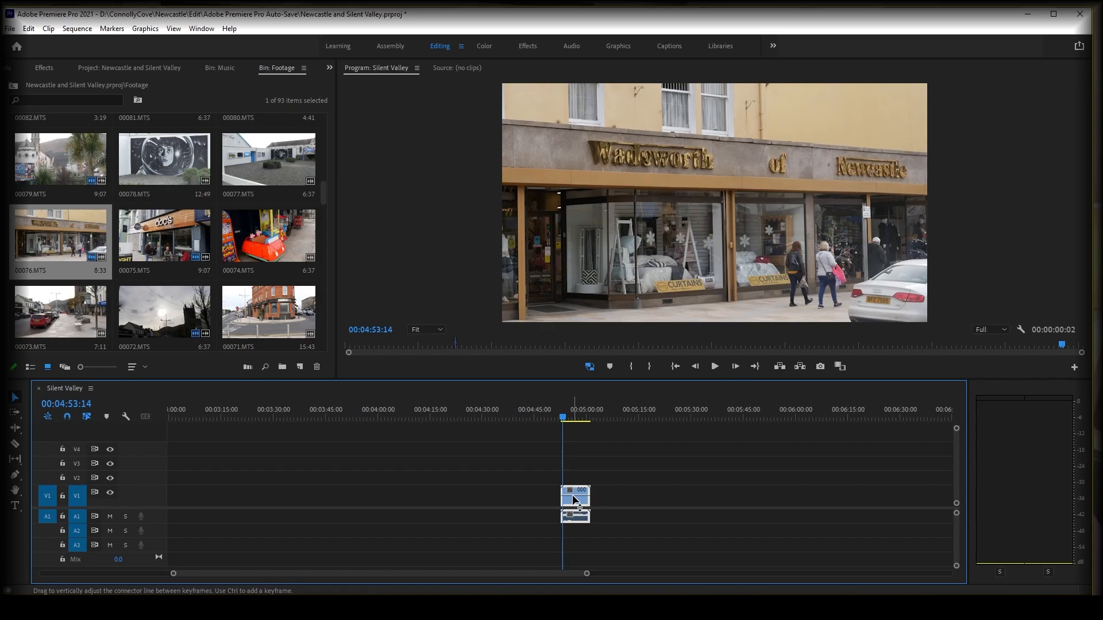
Bring up the context menu on the 00076.MTS shopfront clip for its speed settings
right_click(574, 501)
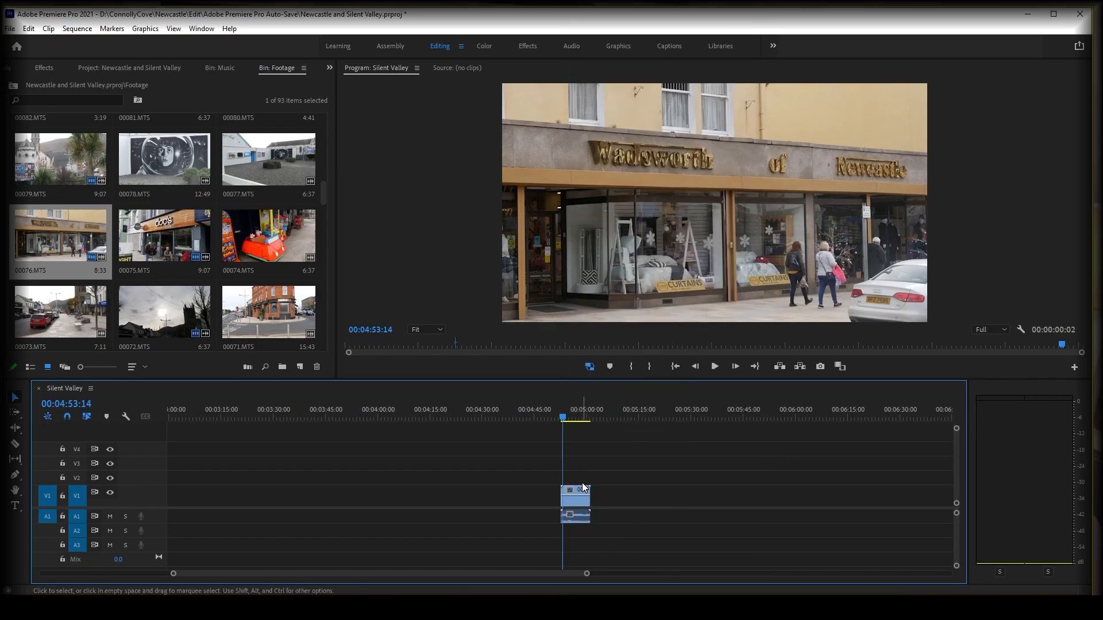
right_click(574, 492)
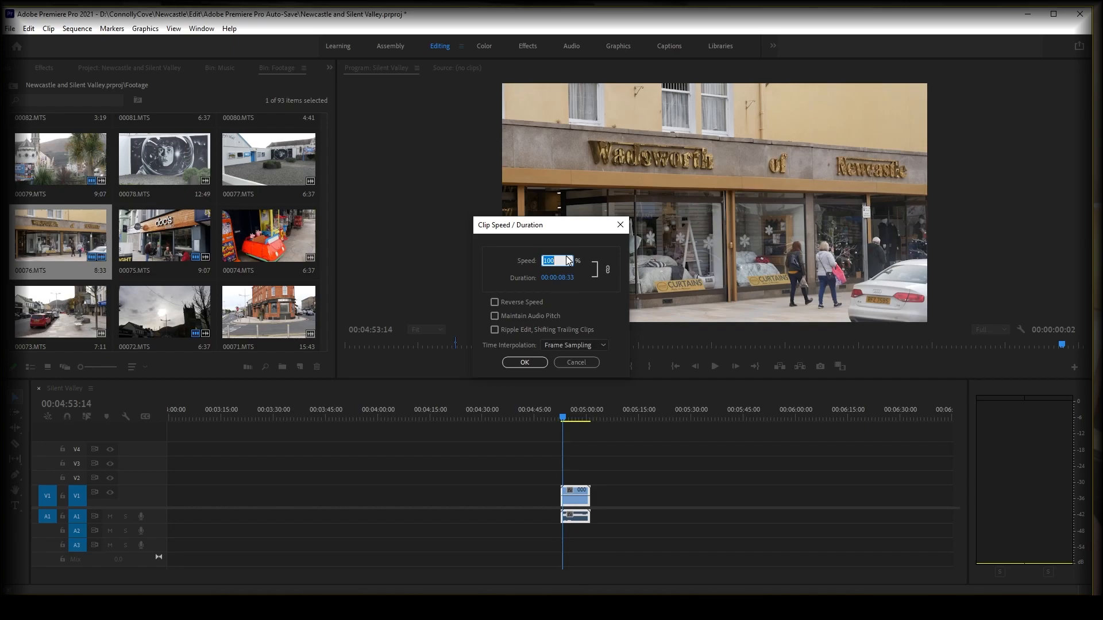
mouse_move(580, 312)
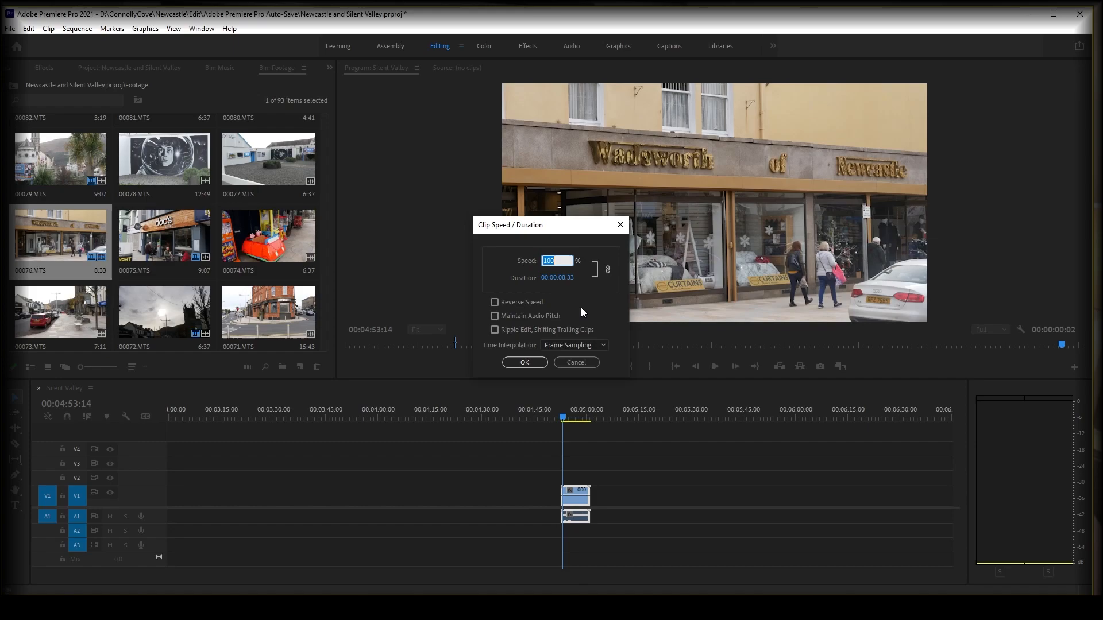
left_click(524, 362)
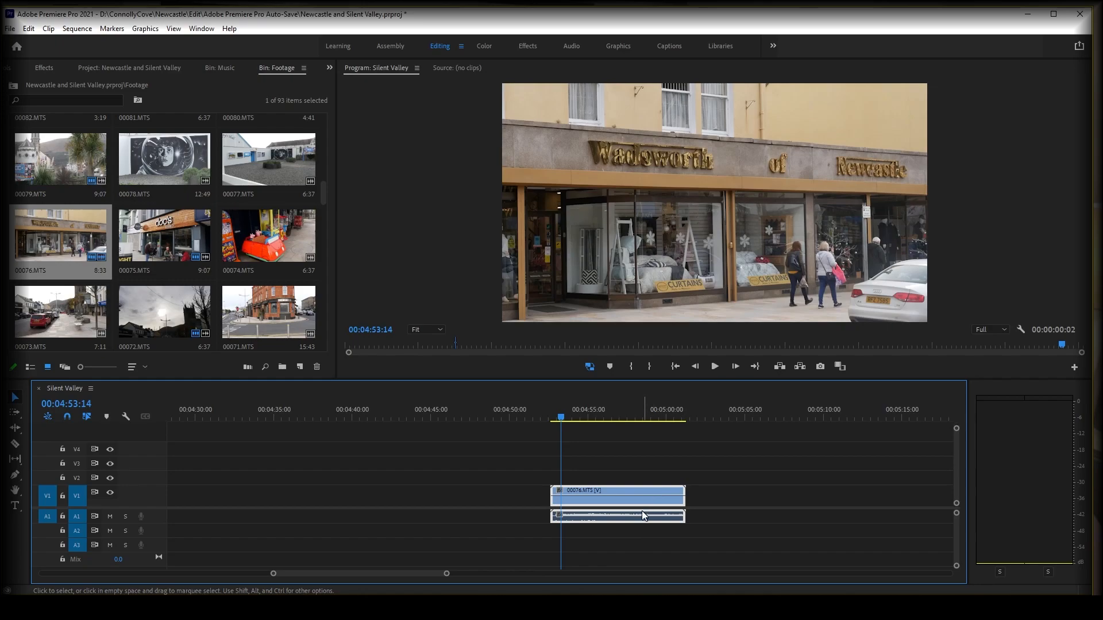
Unlink the shopfront clip's audio from its video
right_click(617, 515)
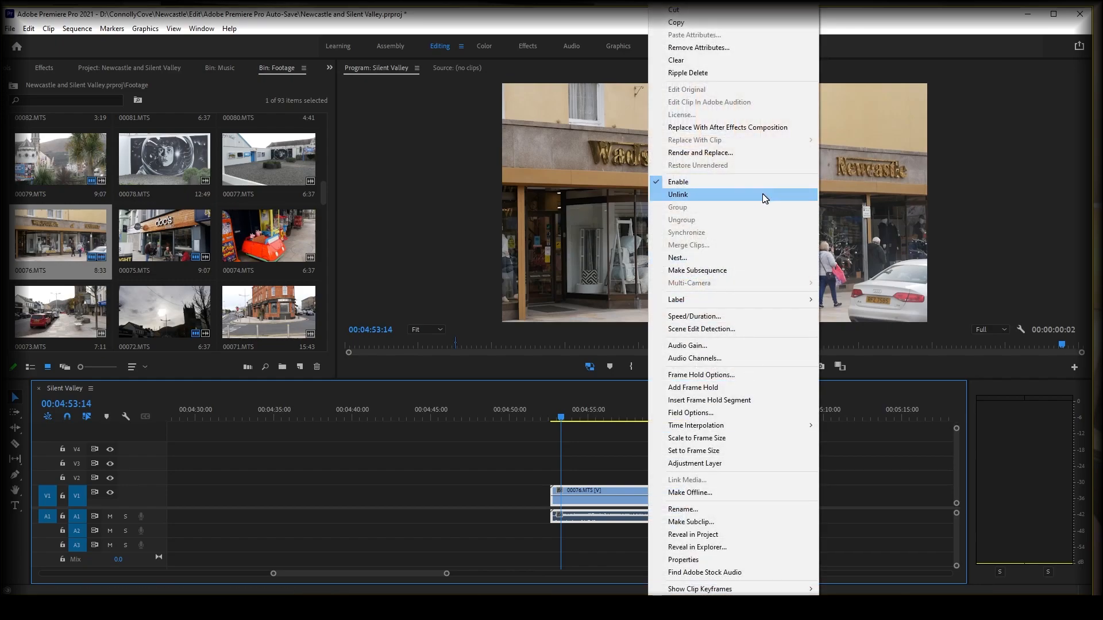
left_click(678, 194)
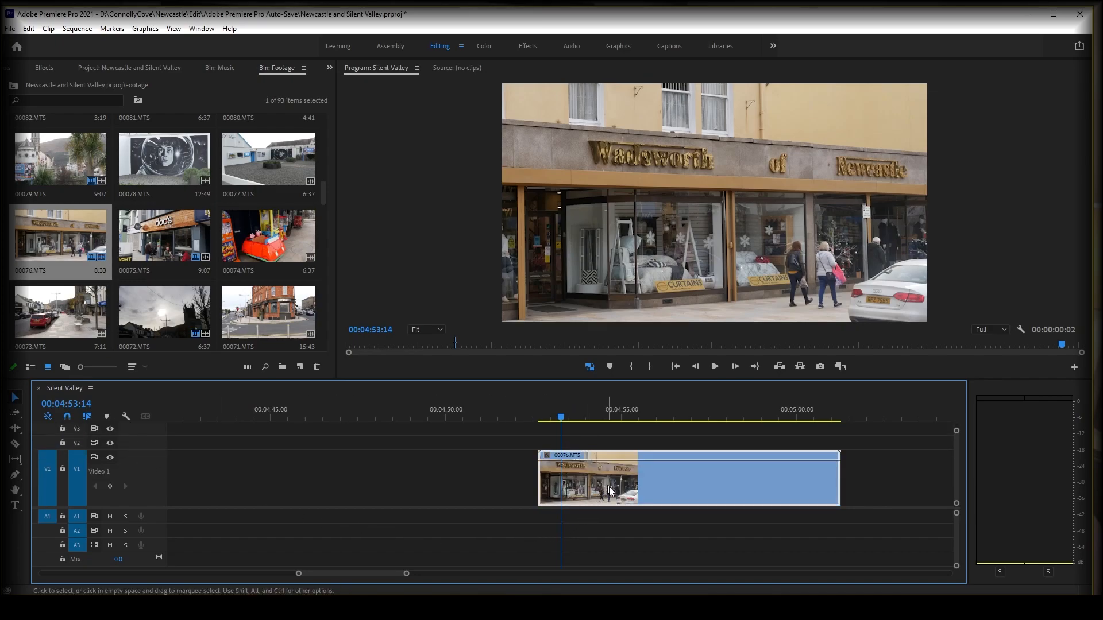
mouse_move(555, 466)
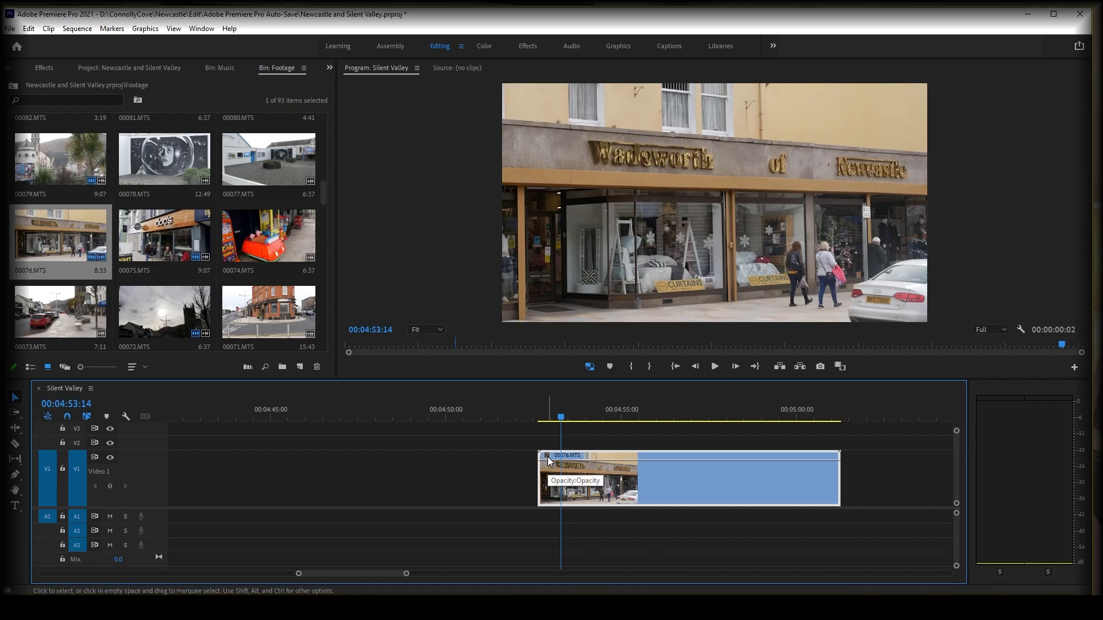
Show the shopfront clip's Time Remapping > Speed line on the timeline
left_click(548, 460)
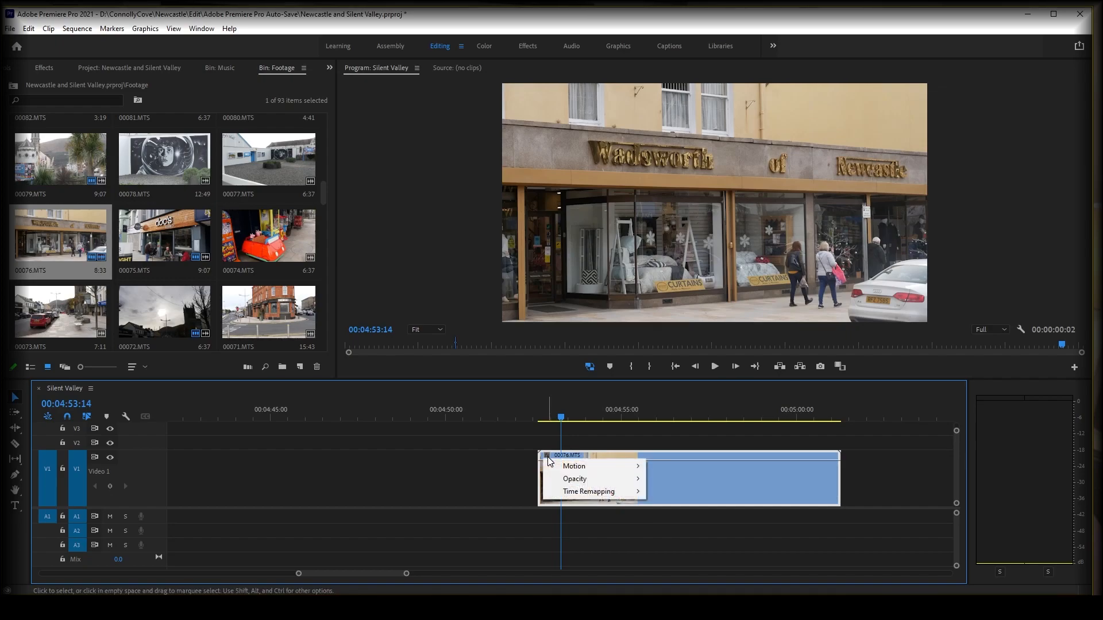
mouse_move(589, 491)
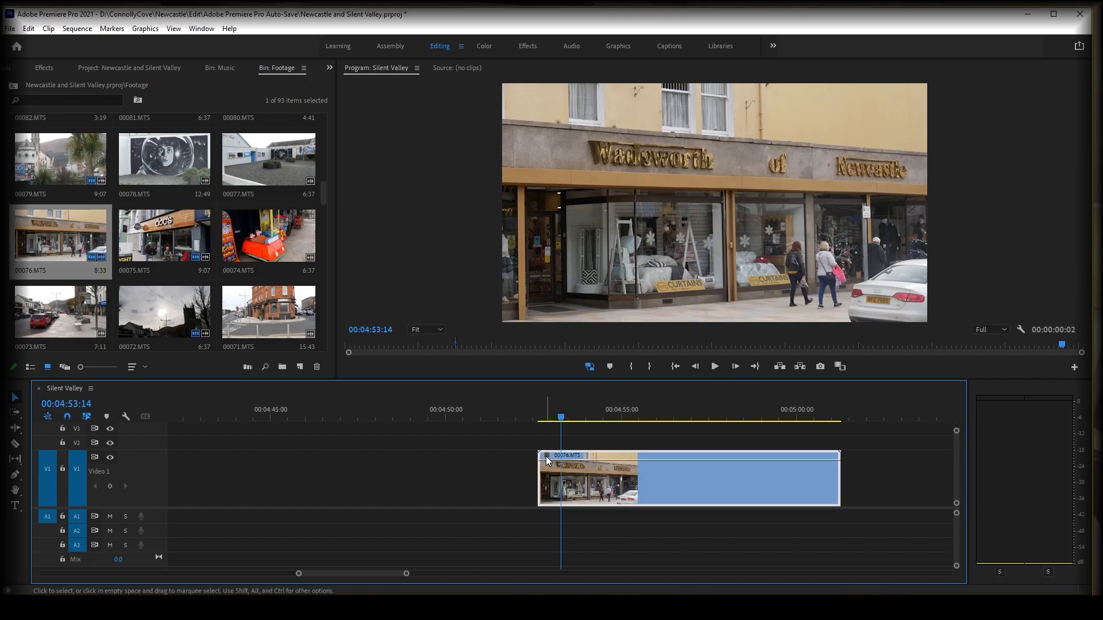
right_click(547, 461)
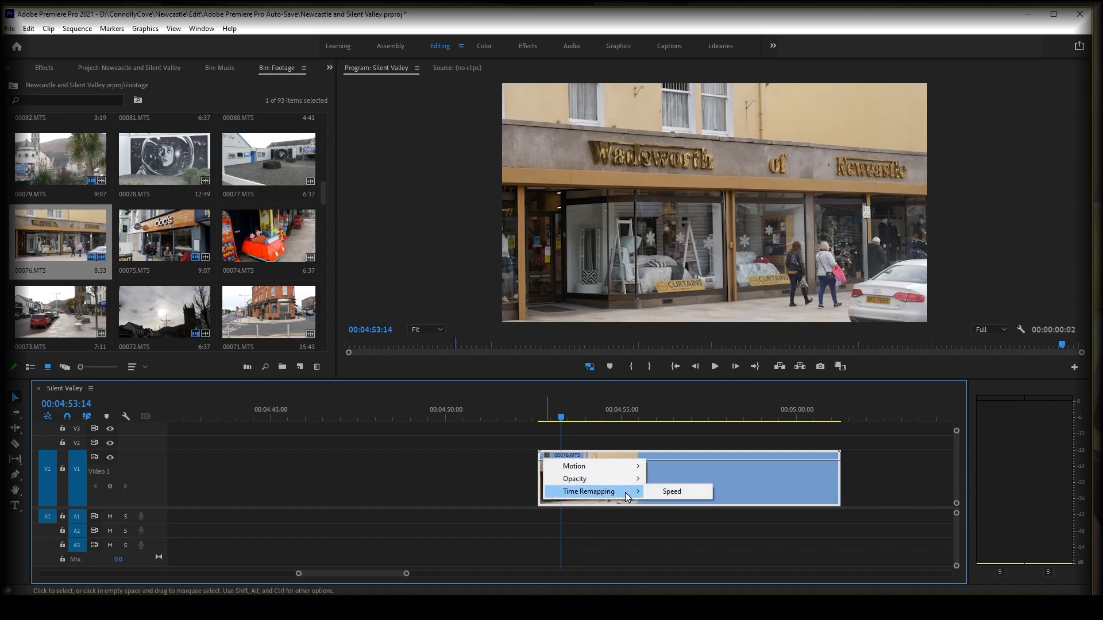
left_click(670, 491)
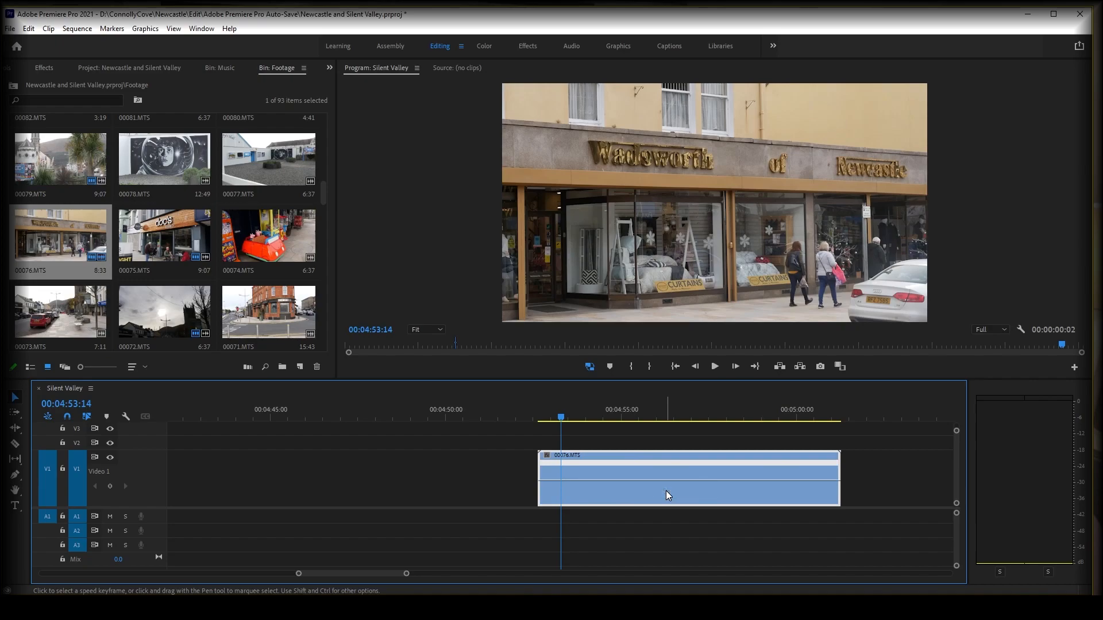
mouse_move(404, 576)
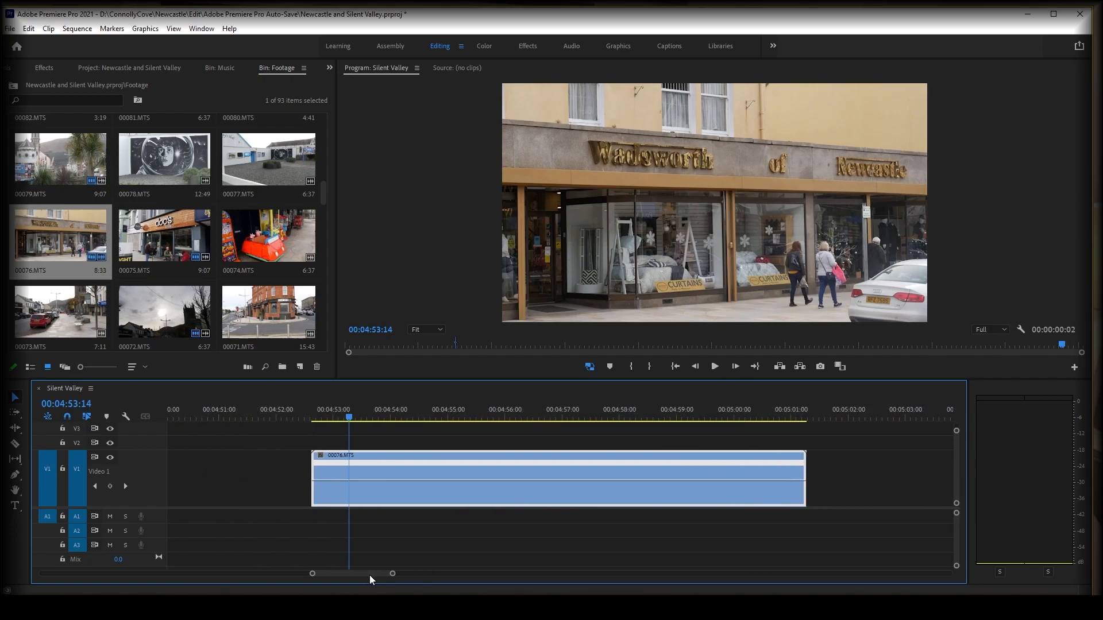
mouse_move(9, 399)
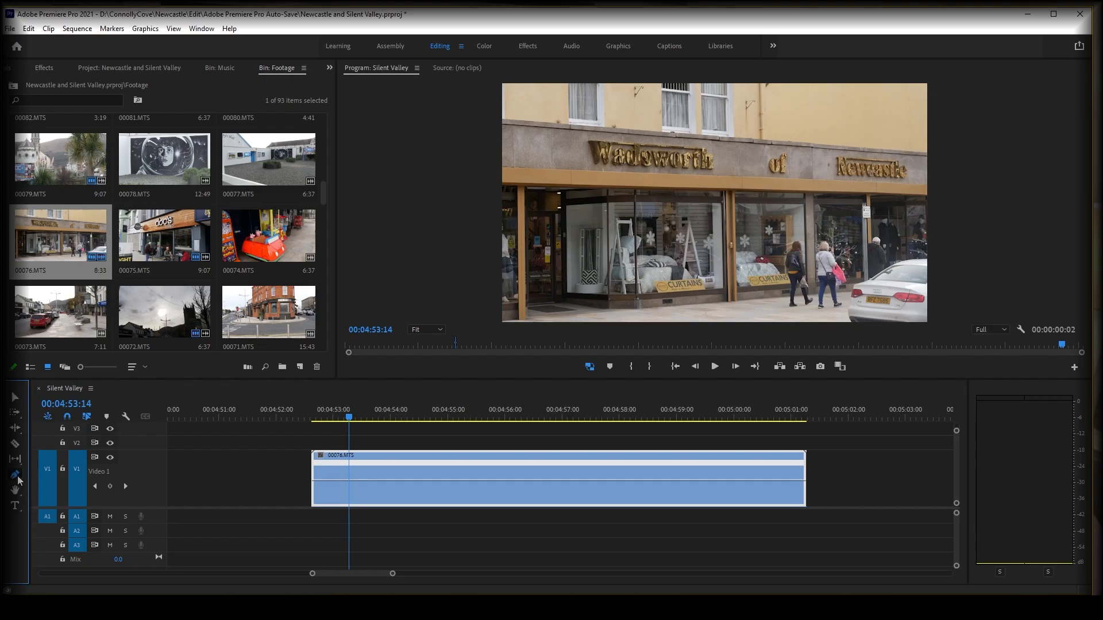
Prepare to add a speed keyframe on the shopfront clip's speed line
key("ctrl+s")
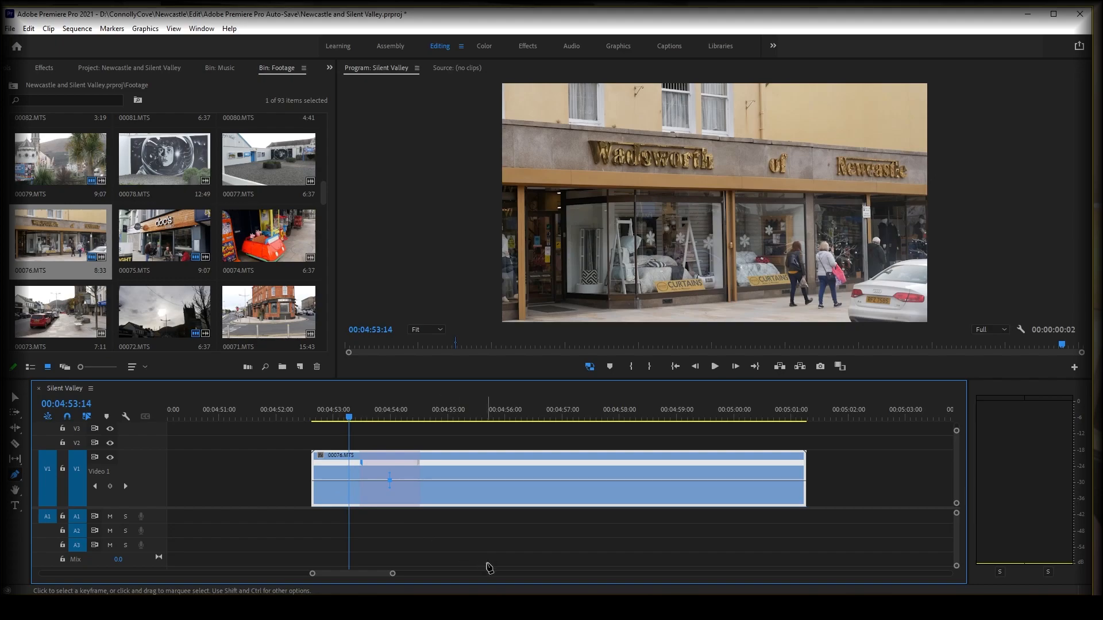
mouse_move(468, 490)
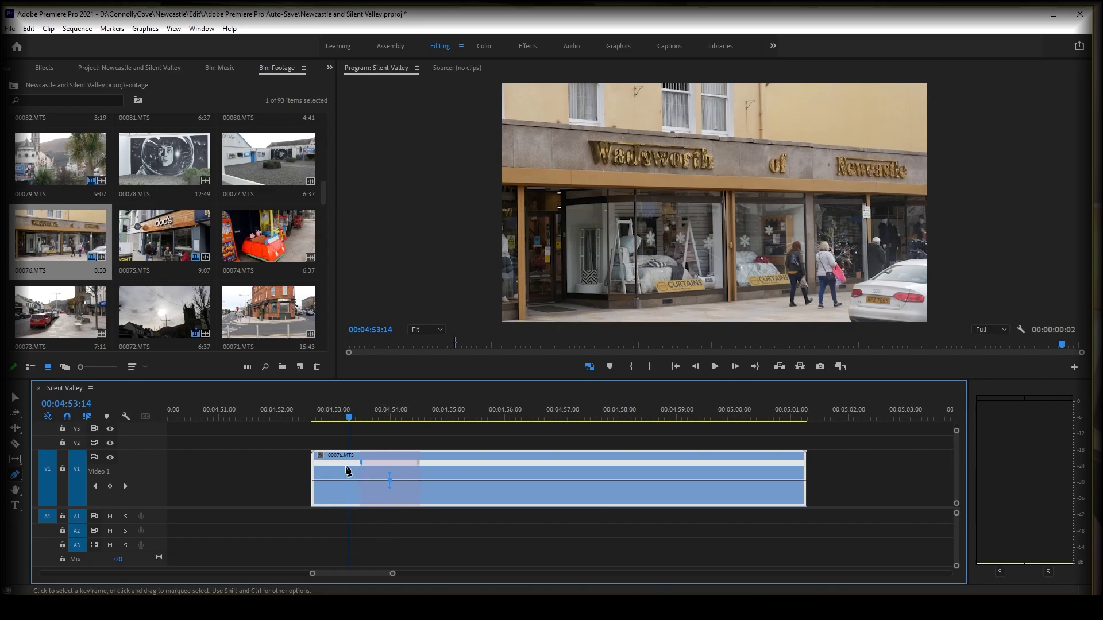
mouse_move(450, 519)
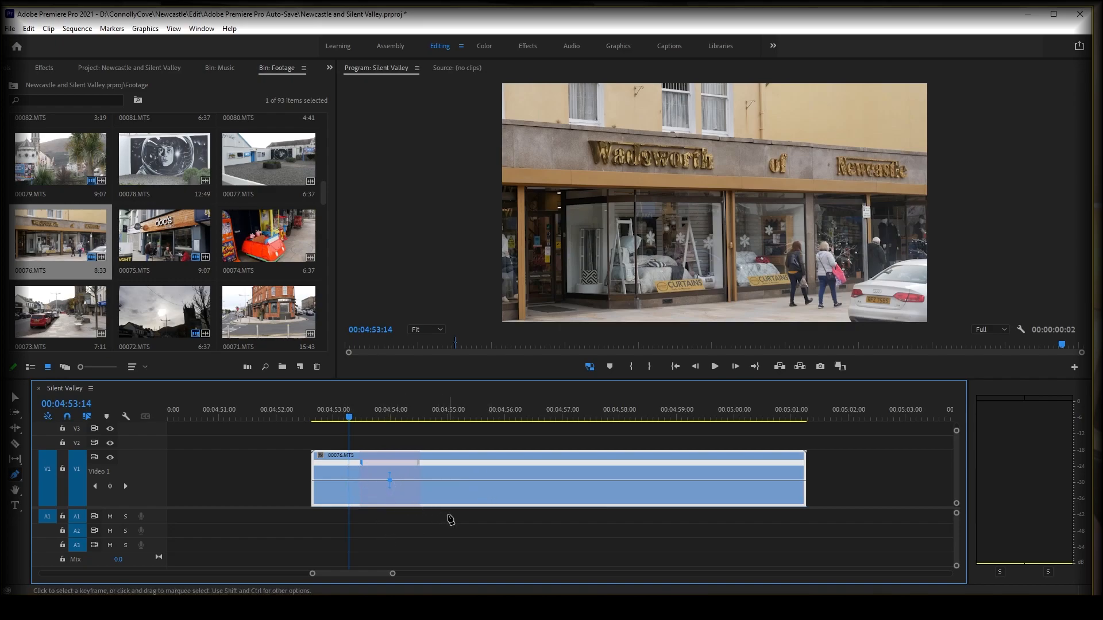
mouse_move(332, 489)
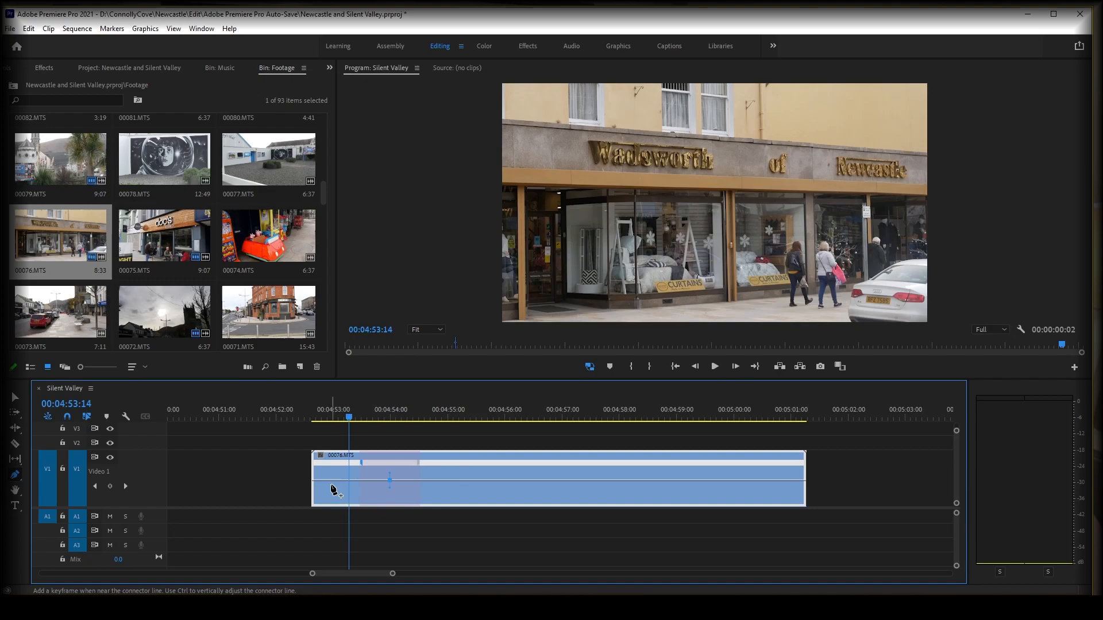
mouse_move(13, 401)
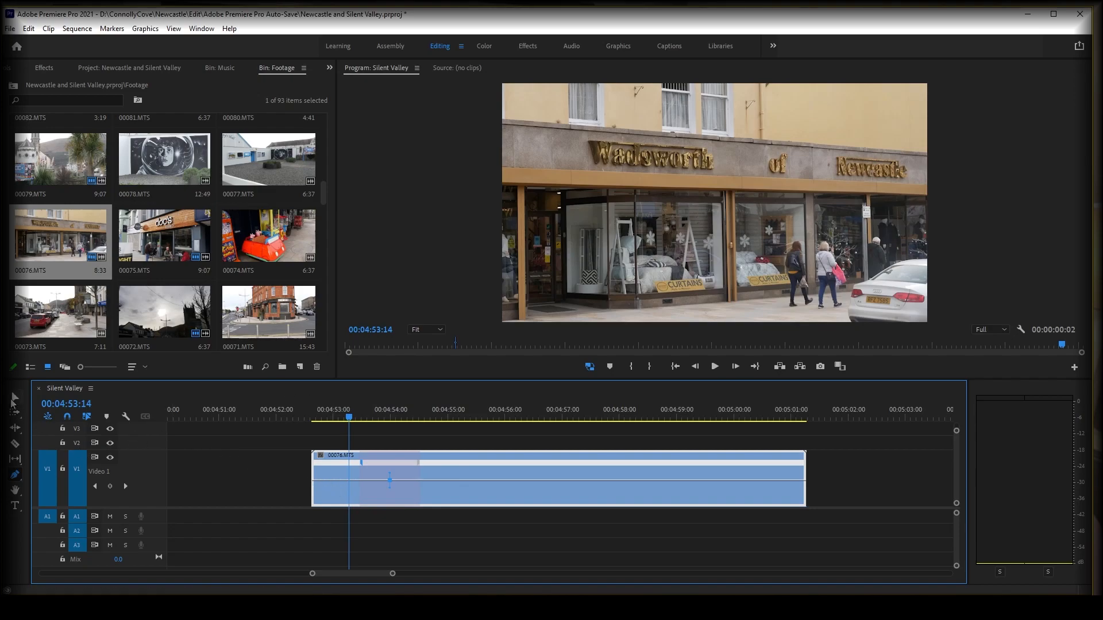
mouse_move(12, 400)
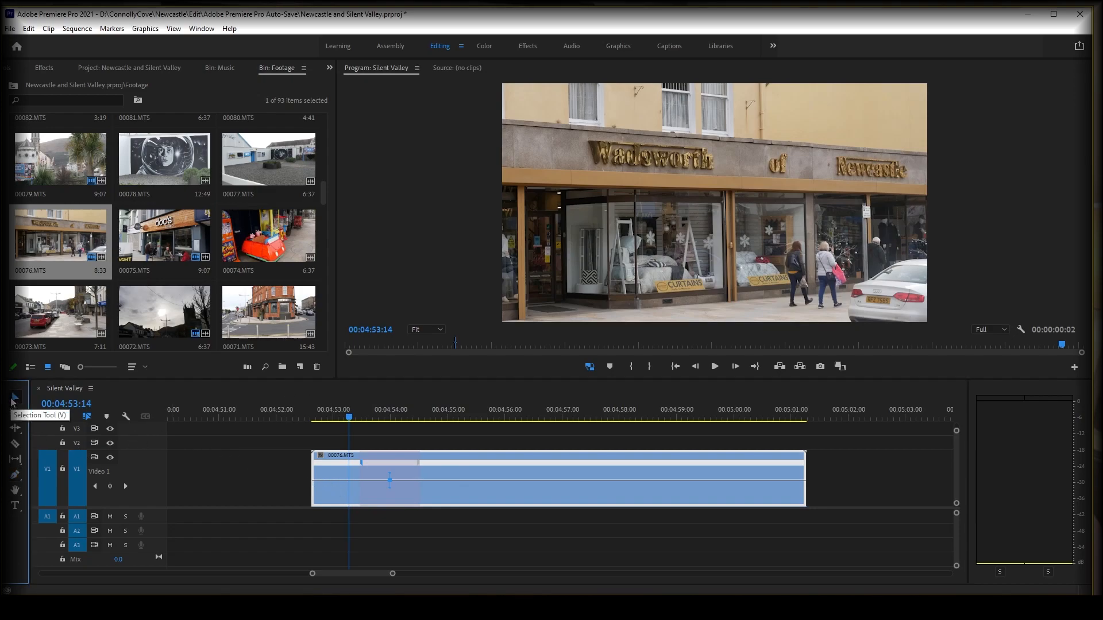
mouse_move(448, 482)
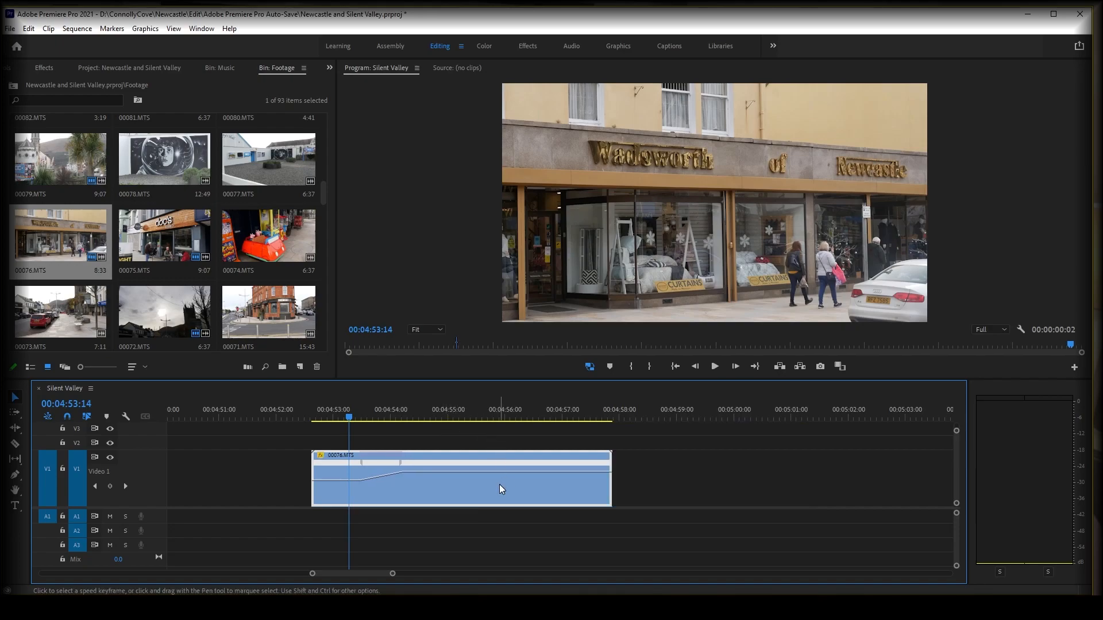
mouse_move(595, 504)
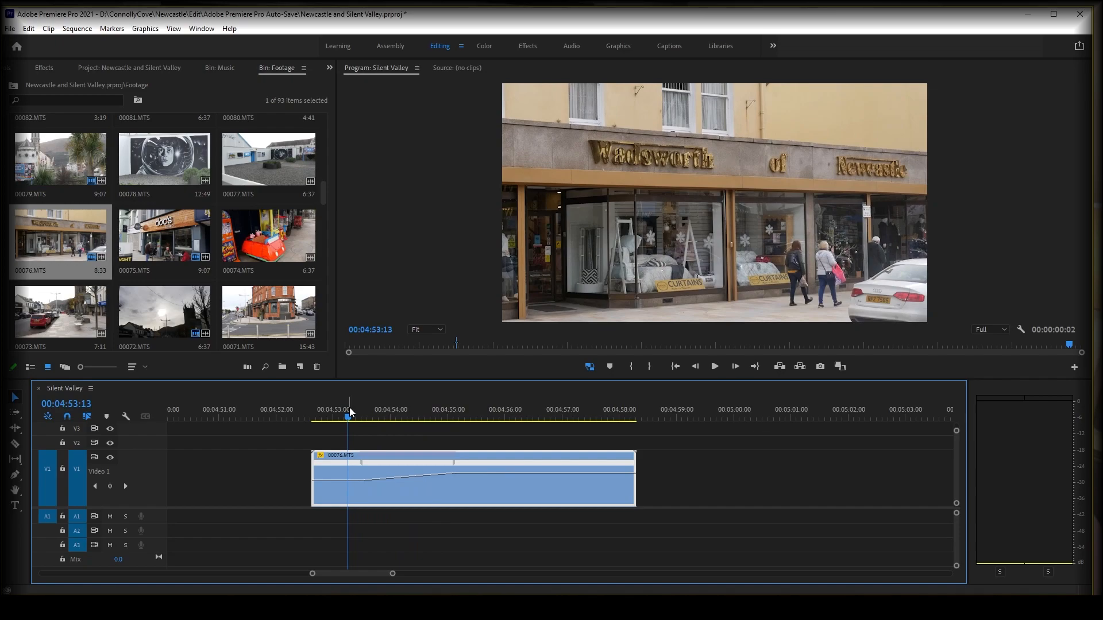
Park the playhead at the shopfront clip's start for playback
left_click(714, 366)
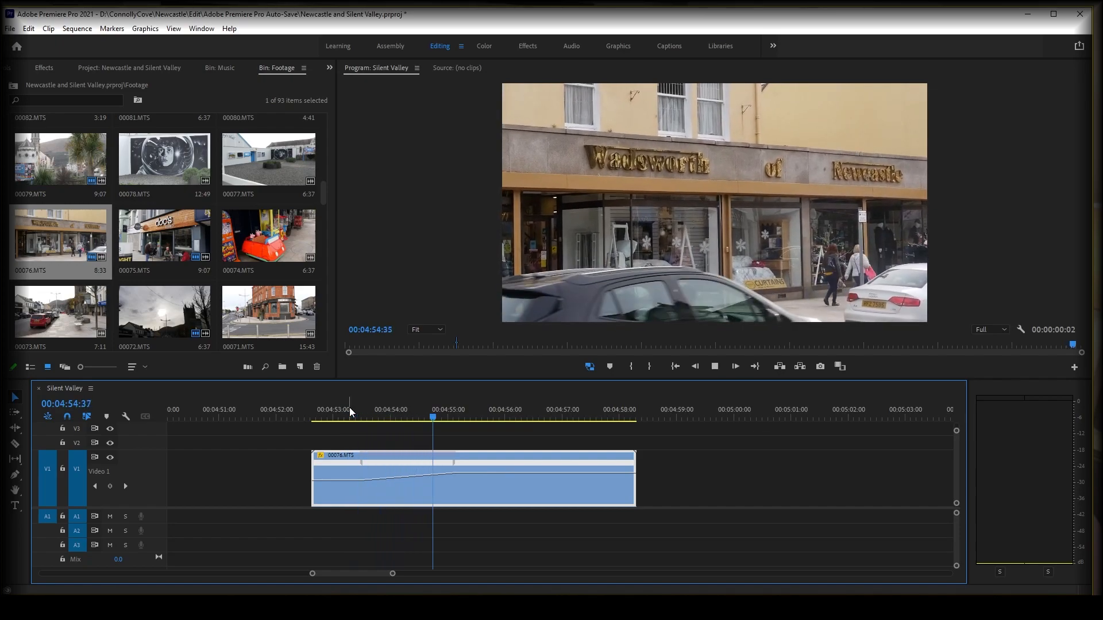